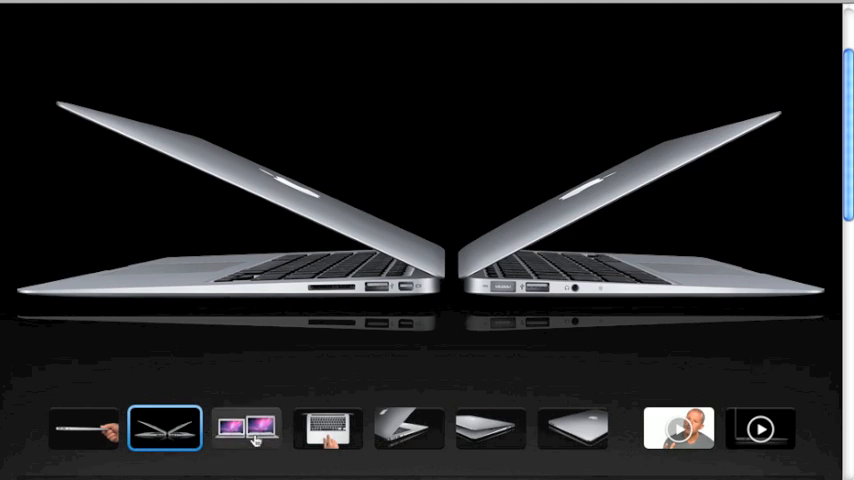
Step: Alternate between the 11-inch/13-inch size comparison and the keyboard-trackpad photo, ending on the left-side ports close-up
left_click(246, 428)
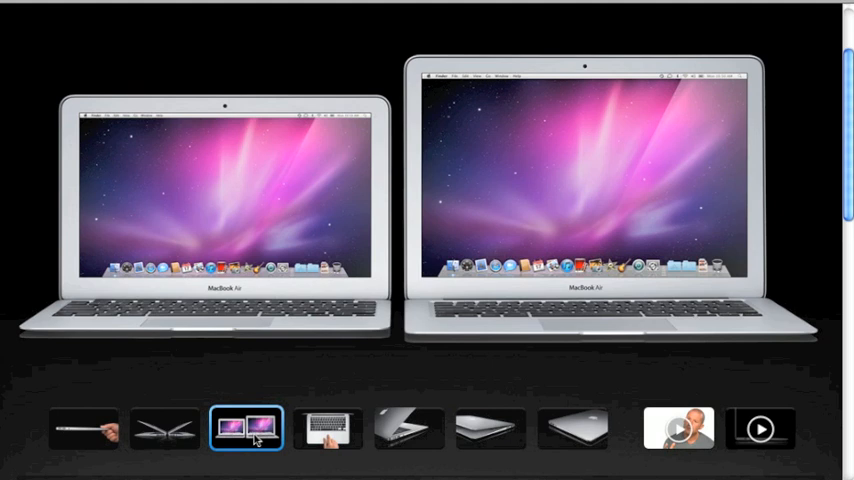
mouse_move(328, 428)
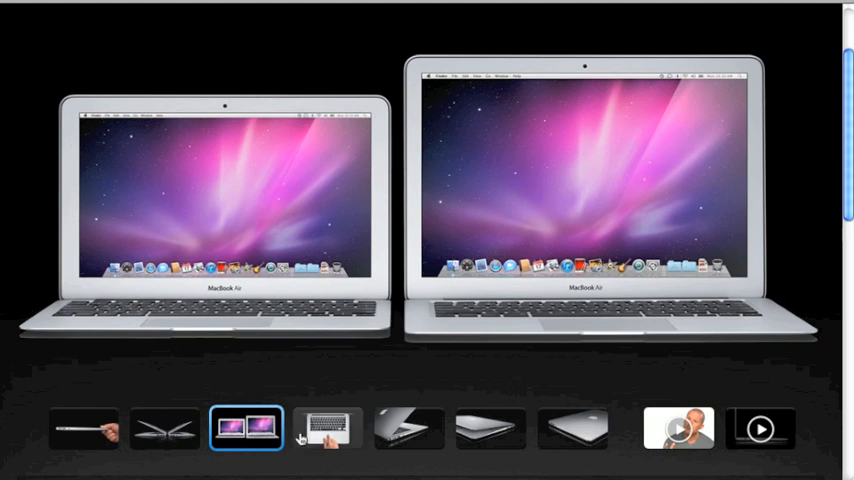
left_click(328, 428)
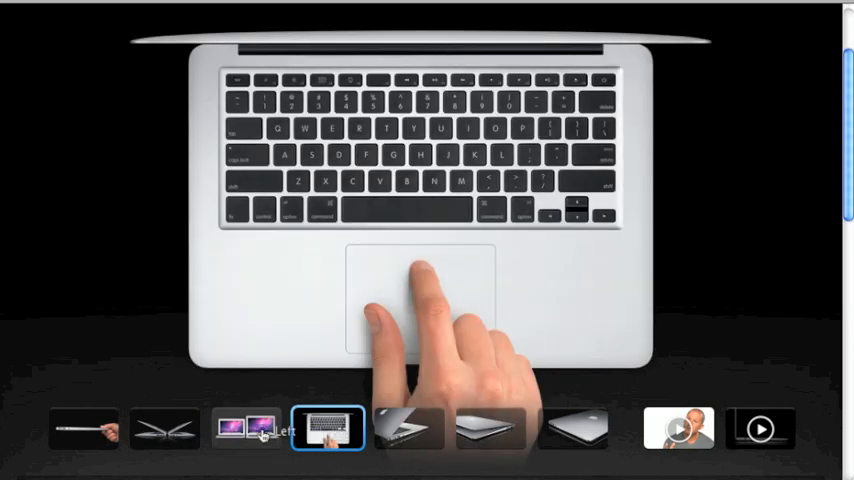
left_click(246, 428)
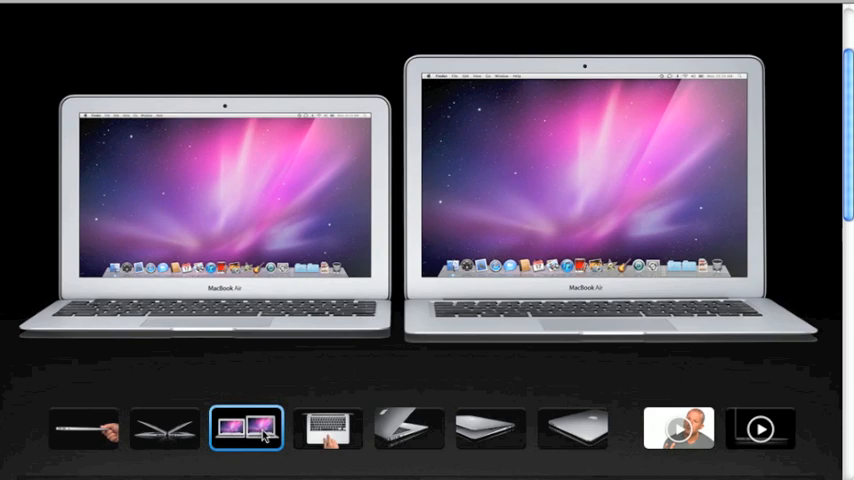
left_click(328, 428)
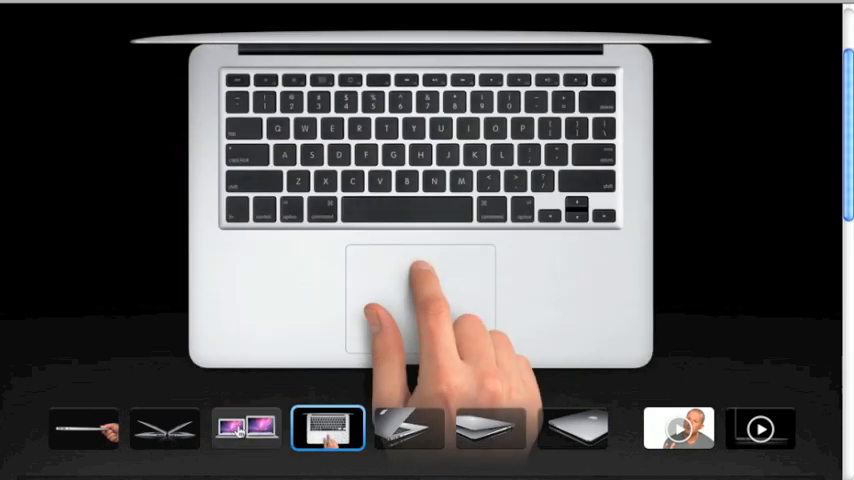
left_click(244, 428)
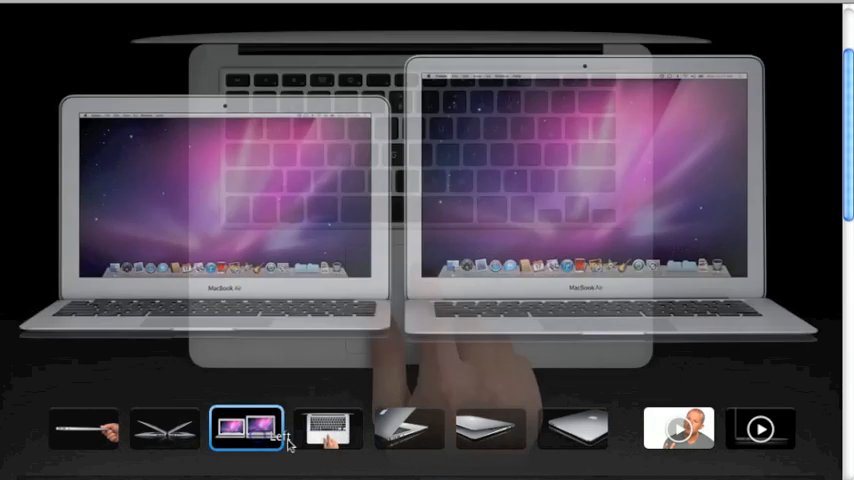
left_click(330, 428)
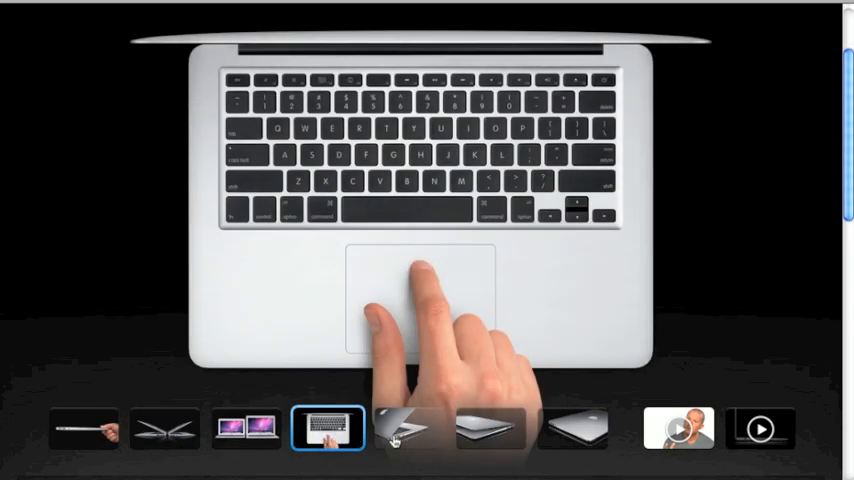
left_click(408, 428)
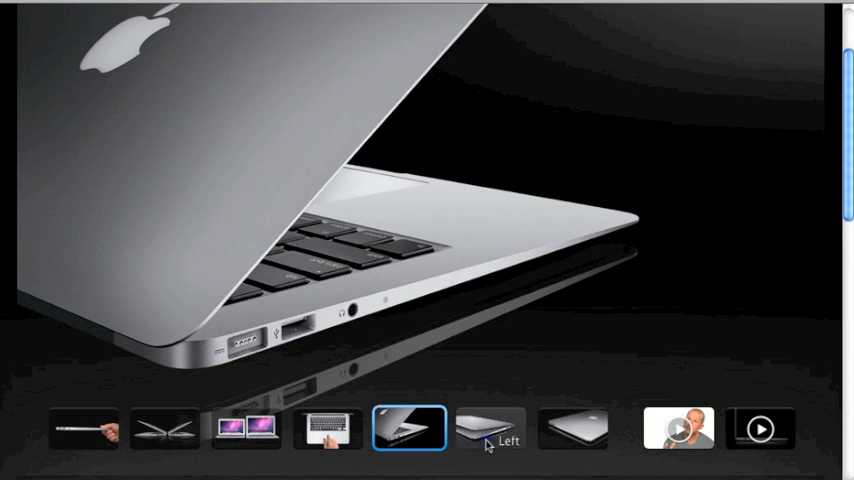
Step: Compare the left-side ports close-up with the closed laptop's opposite-side ports view several times
left_click(488, 428)
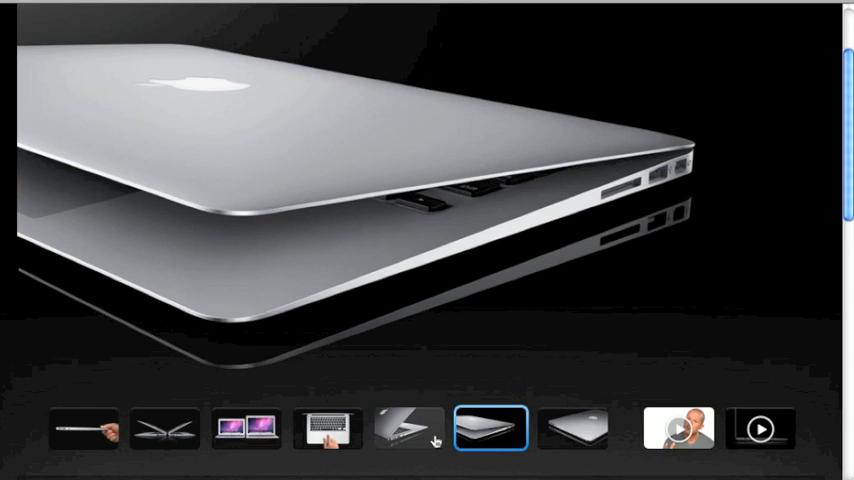
left_click(408, 430)
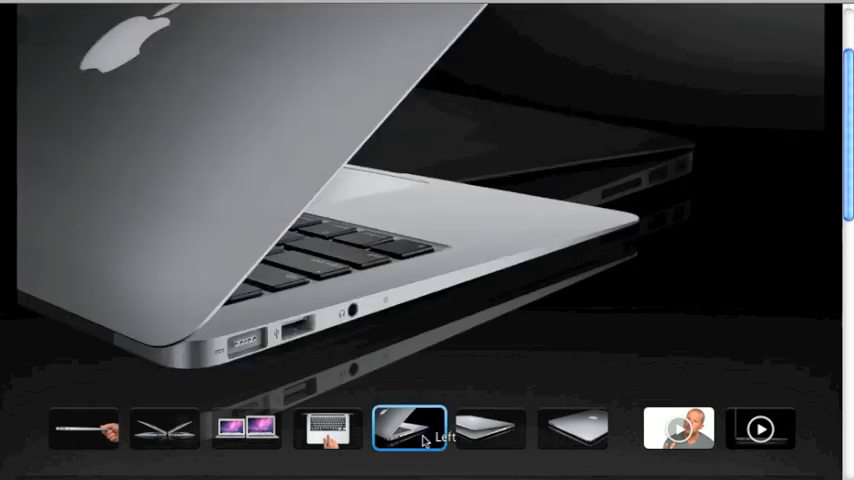
left_click(492, 430)
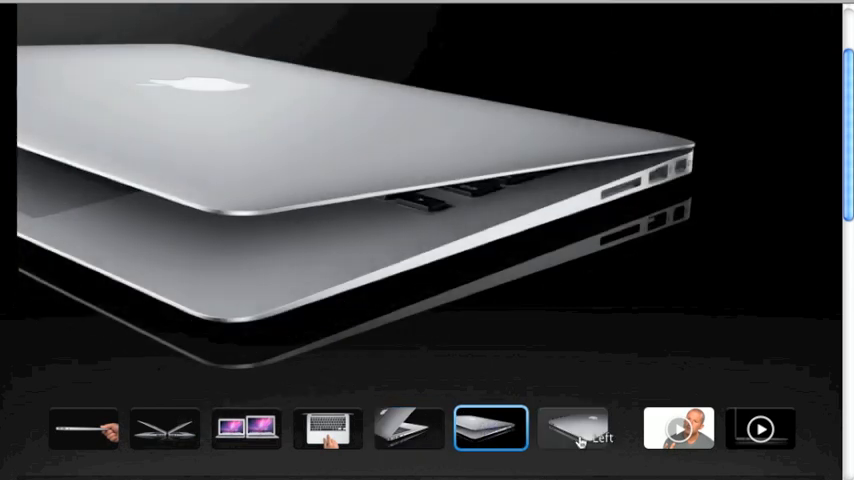
left_click(572, 428)
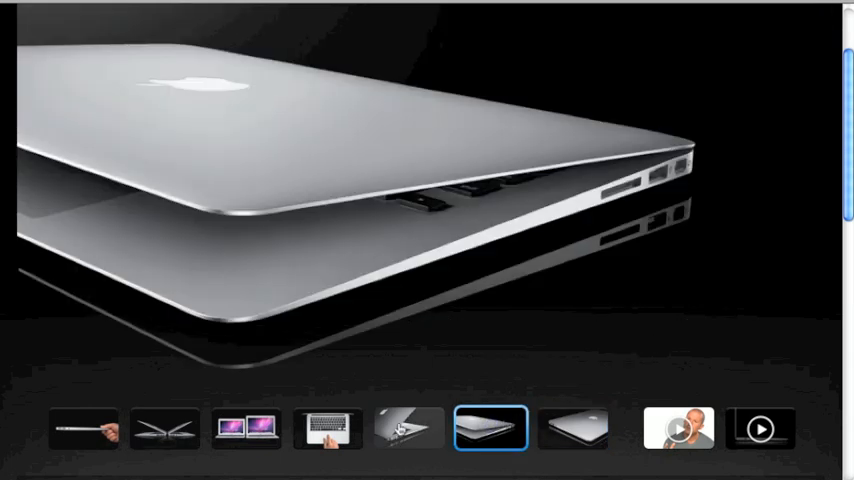
left_click(408, 430)
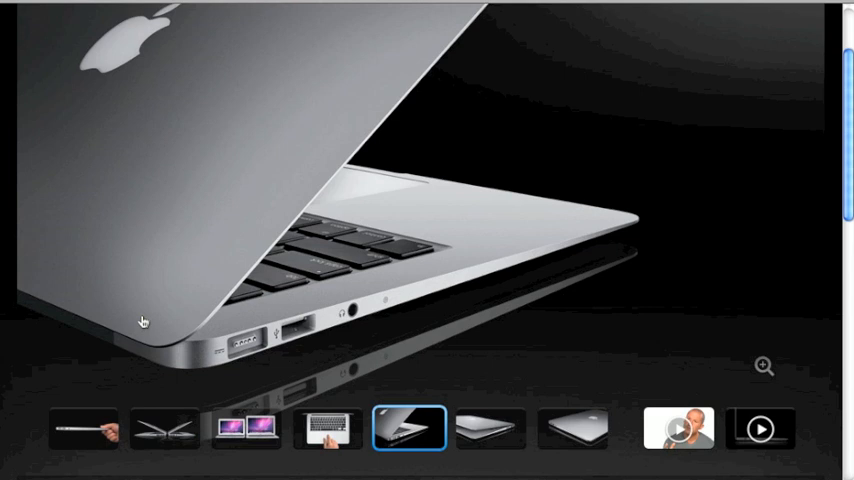
mouse_move(572, 432)
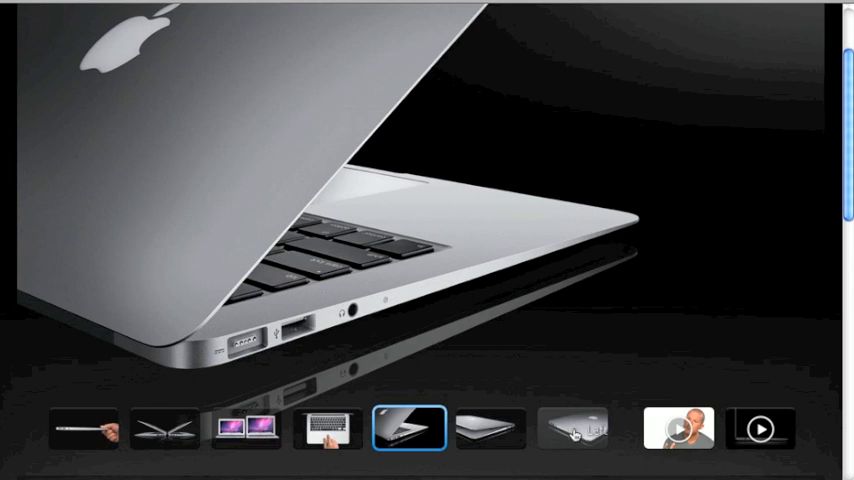
left_click(490, 428)
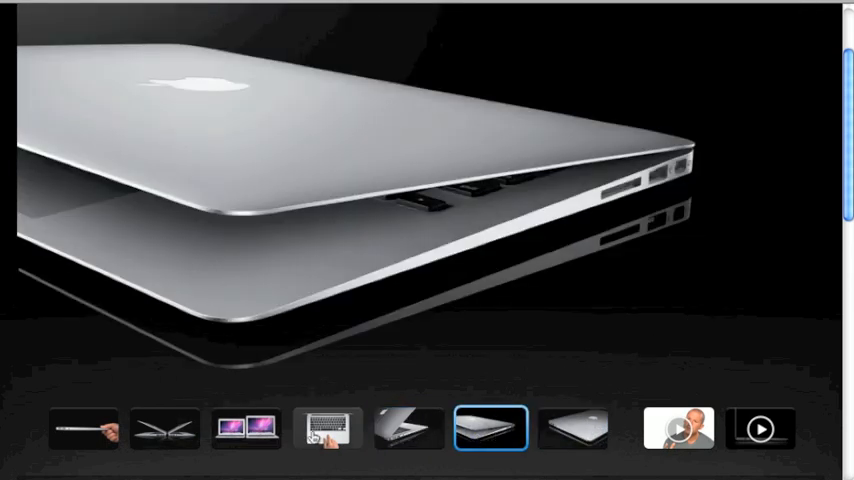
Step: Return to the size comparison and go to the 13-inch MacBook Air Tech Specs page
left_click(244, 428)
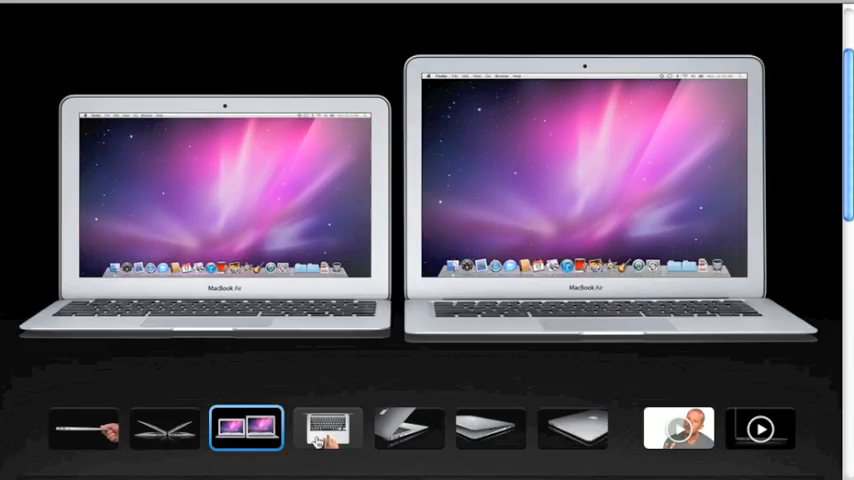
left_click(328, 428)
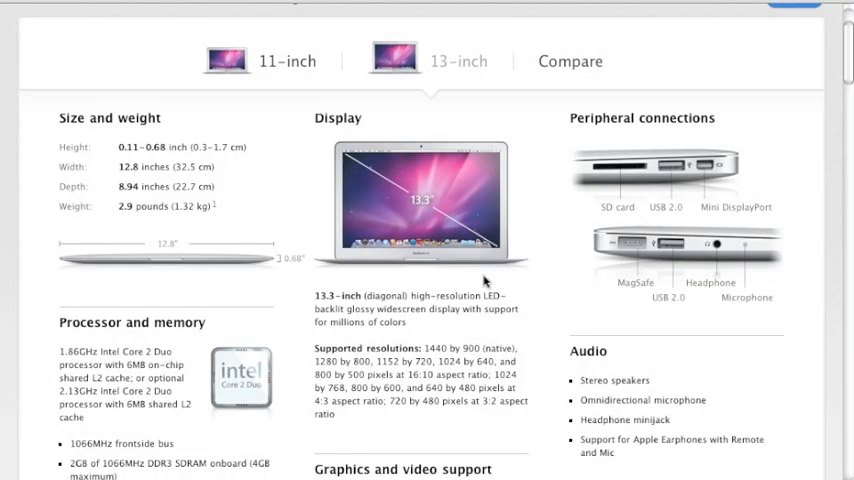
mouse_move(508, 304)
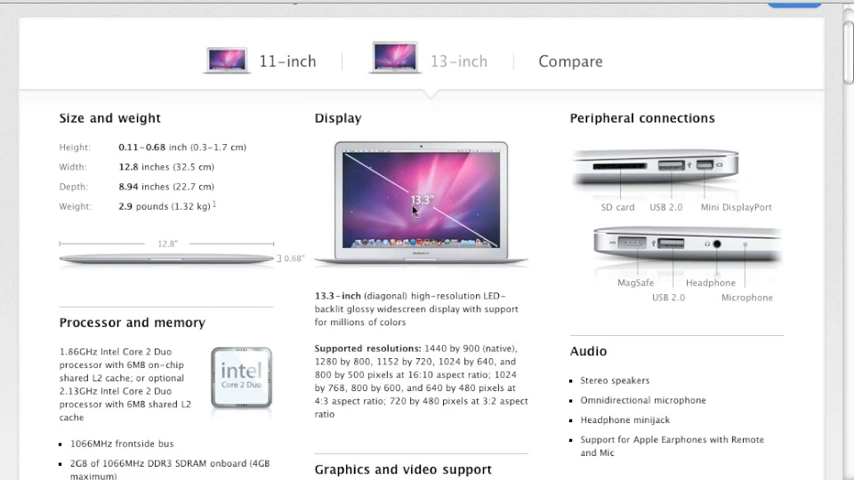
mouse_move(512, 264)
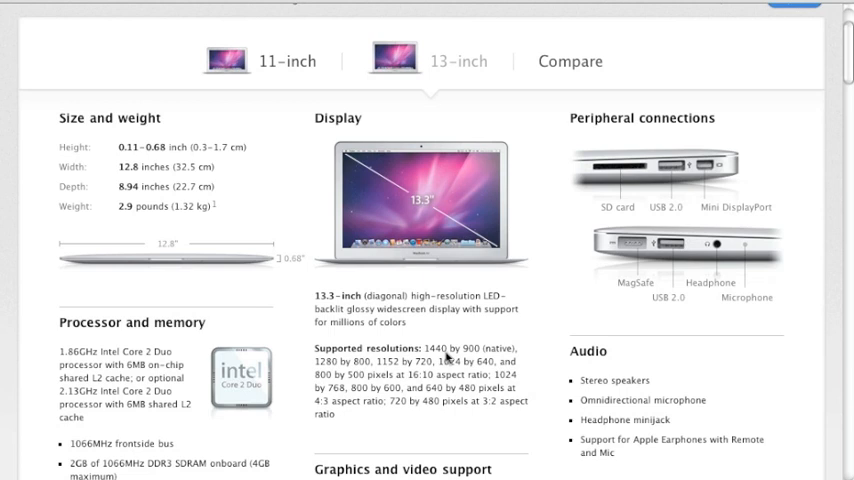
mouse_move(482, 360)
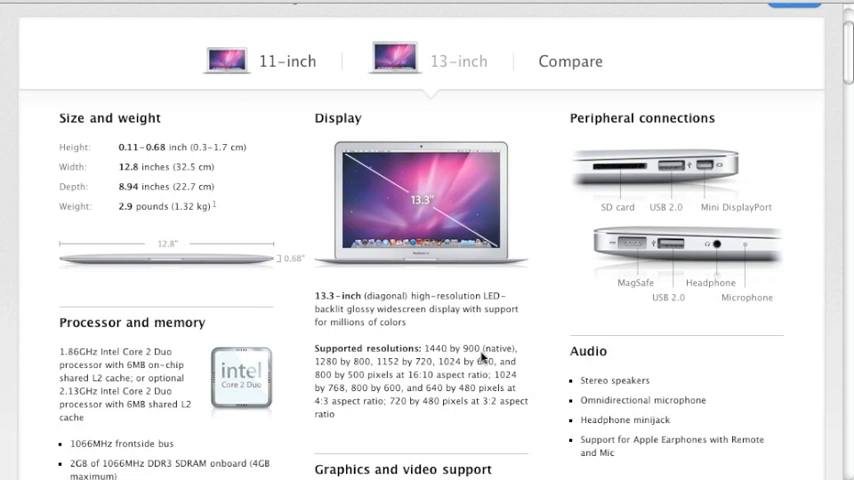